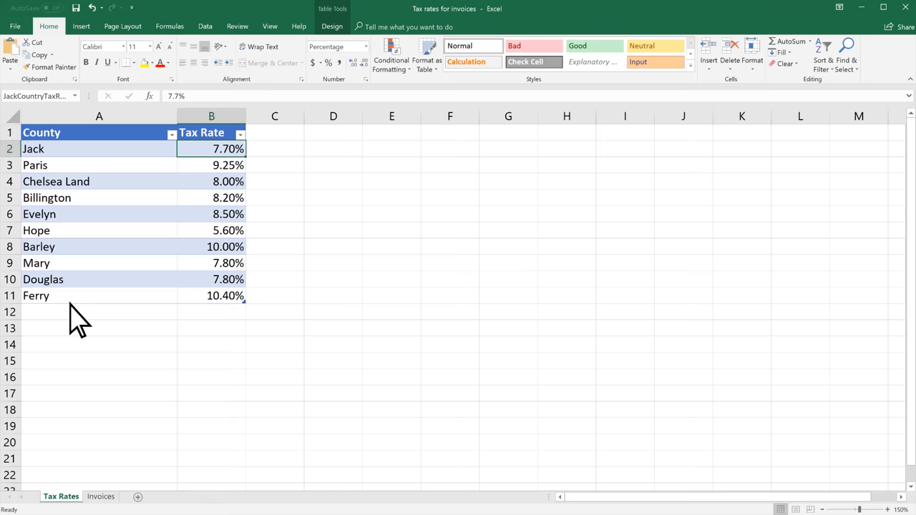
Step: Switch to the Invoices sheet showing the Widget tax rate of 7.70%
click(101, 495)
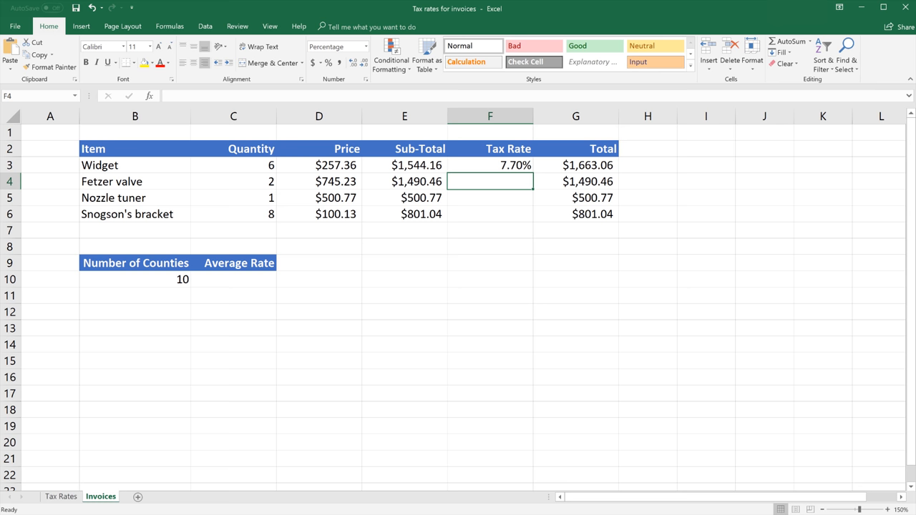
Step: Return to the Tax Rates sheet and bring up the Define Names tools for the county table
click(60, 495)
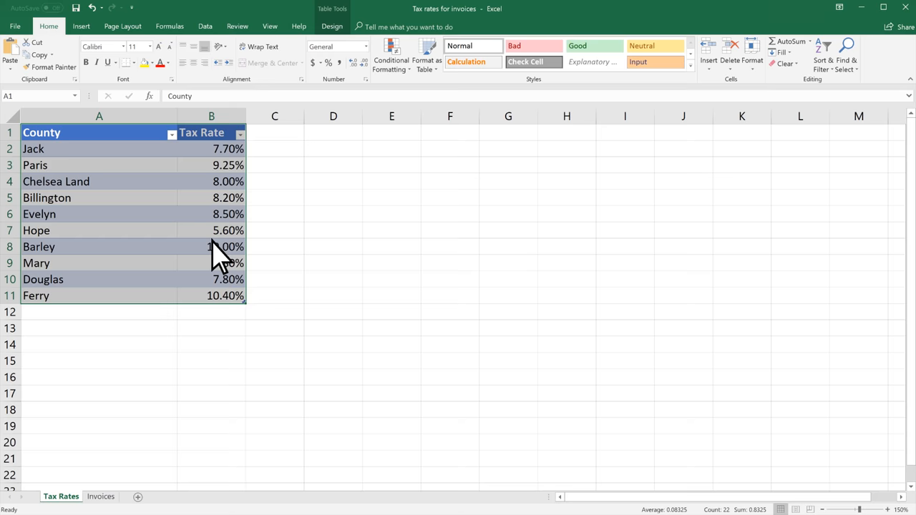
click(351, 68)
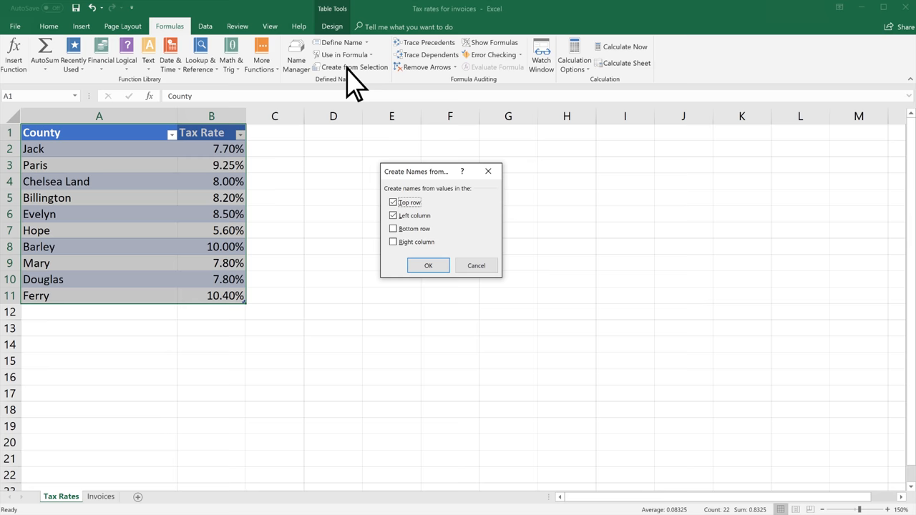
Step: Confirm creating names from the top row and left column labels
click(427, 265)
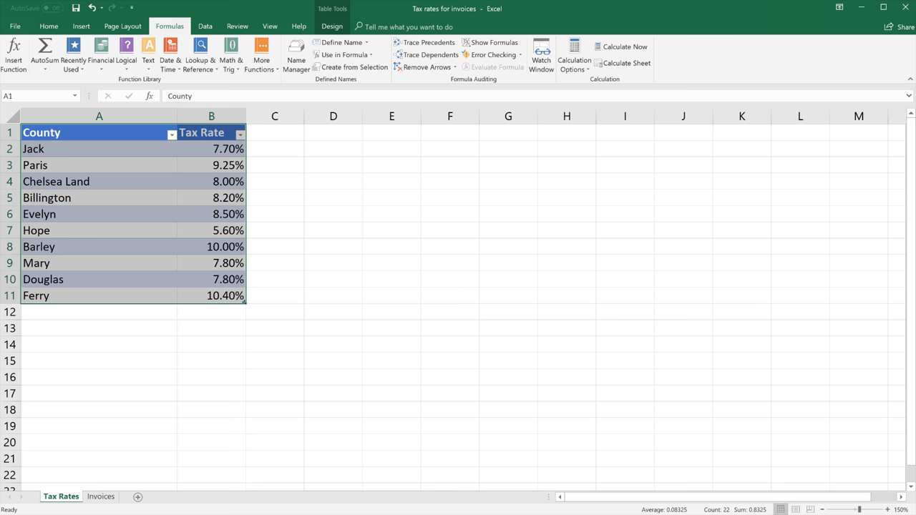
Step: Enter =Average(Tax_Rate) in the Invoices sheet's Average Rate cell, giving 8.33%
click(100, 495)
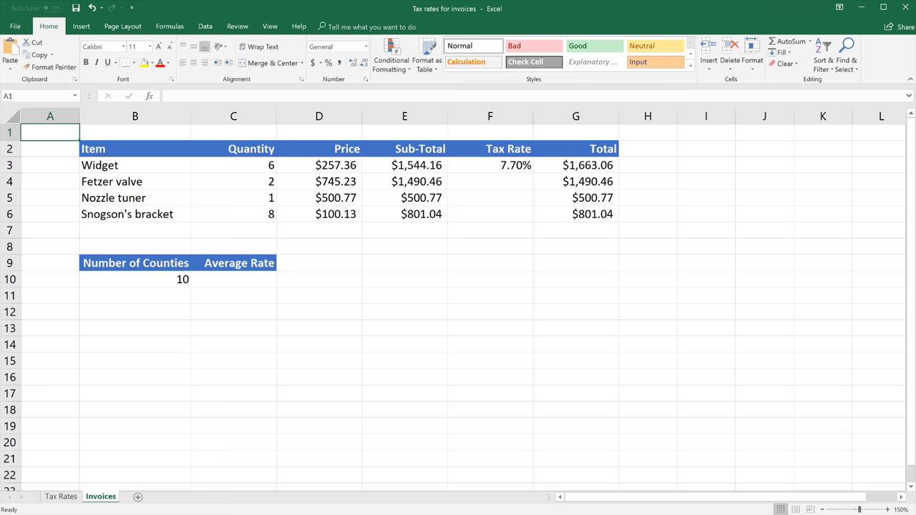
click(234, 279)
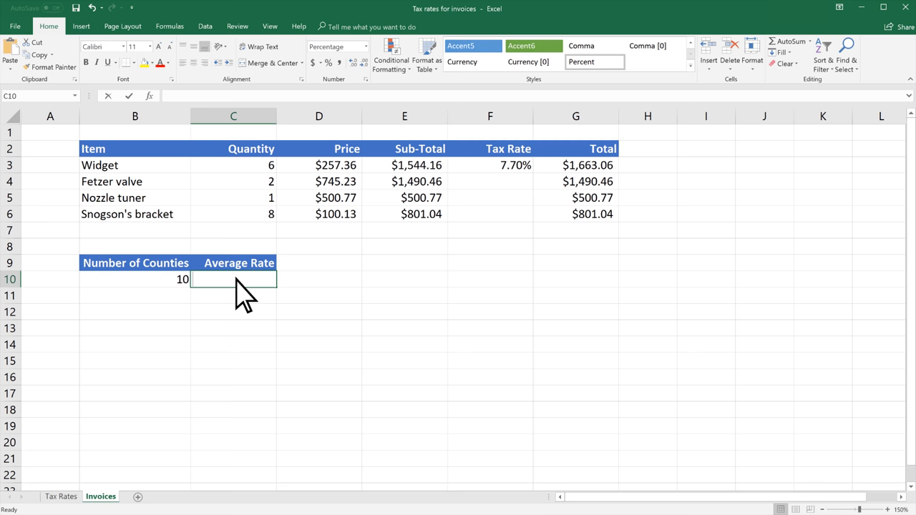
text(=Average(Tax_Rate))
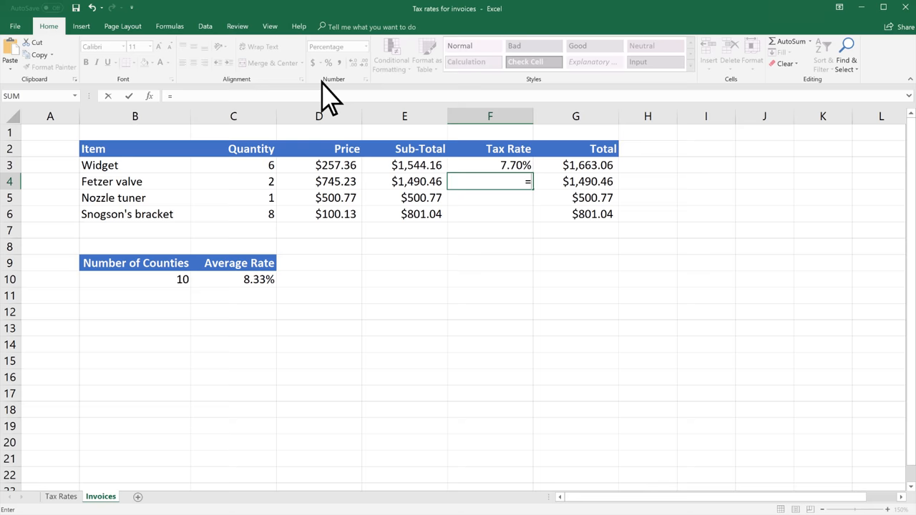
Step: Bring up the Use in Formula list of defined names for the Fetzer valve formula
click(347, 55)
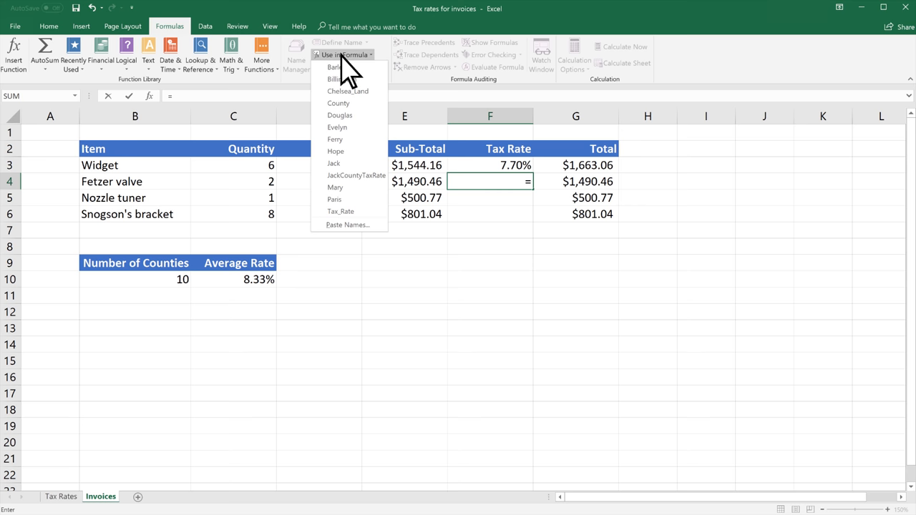